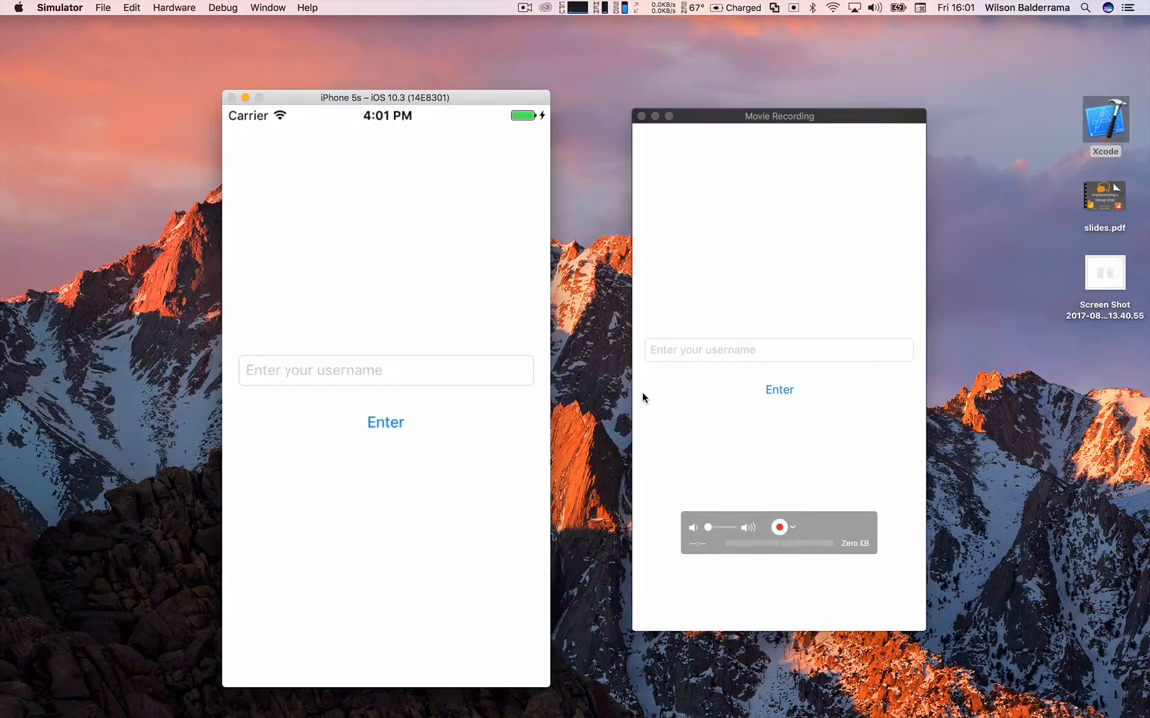
Sign the first phone in as 'wilson' so its empty Rooms list appears
left_click(779, 527)
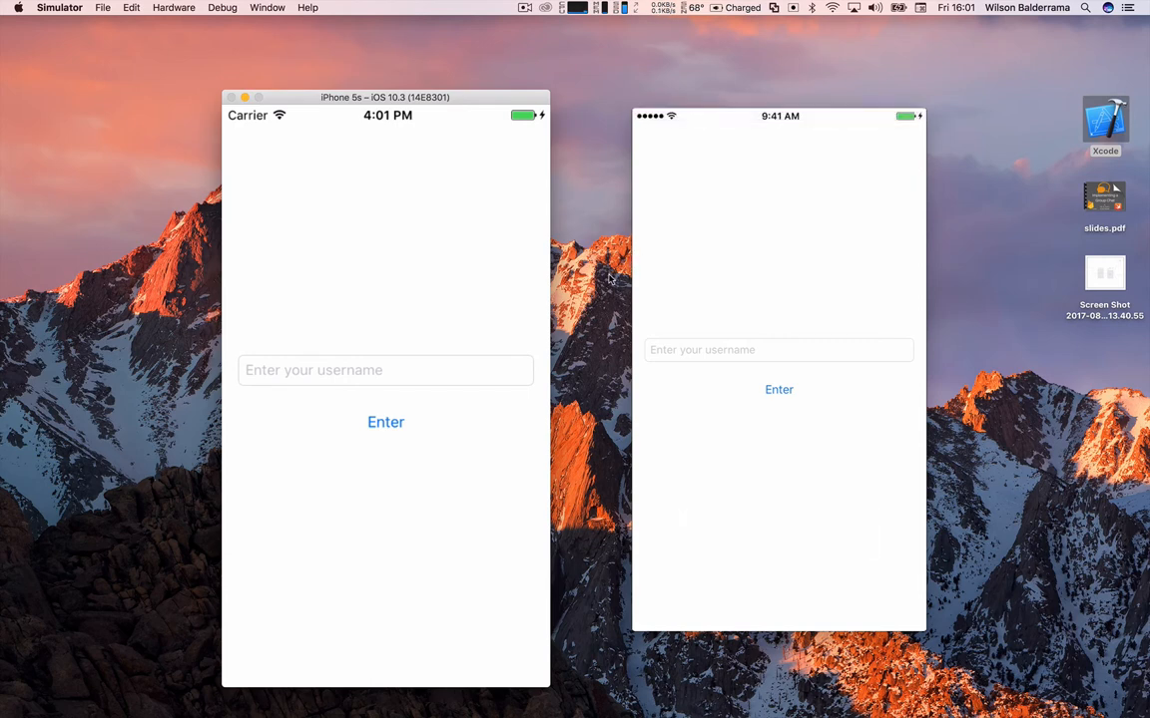
mouse_move(479, 104)
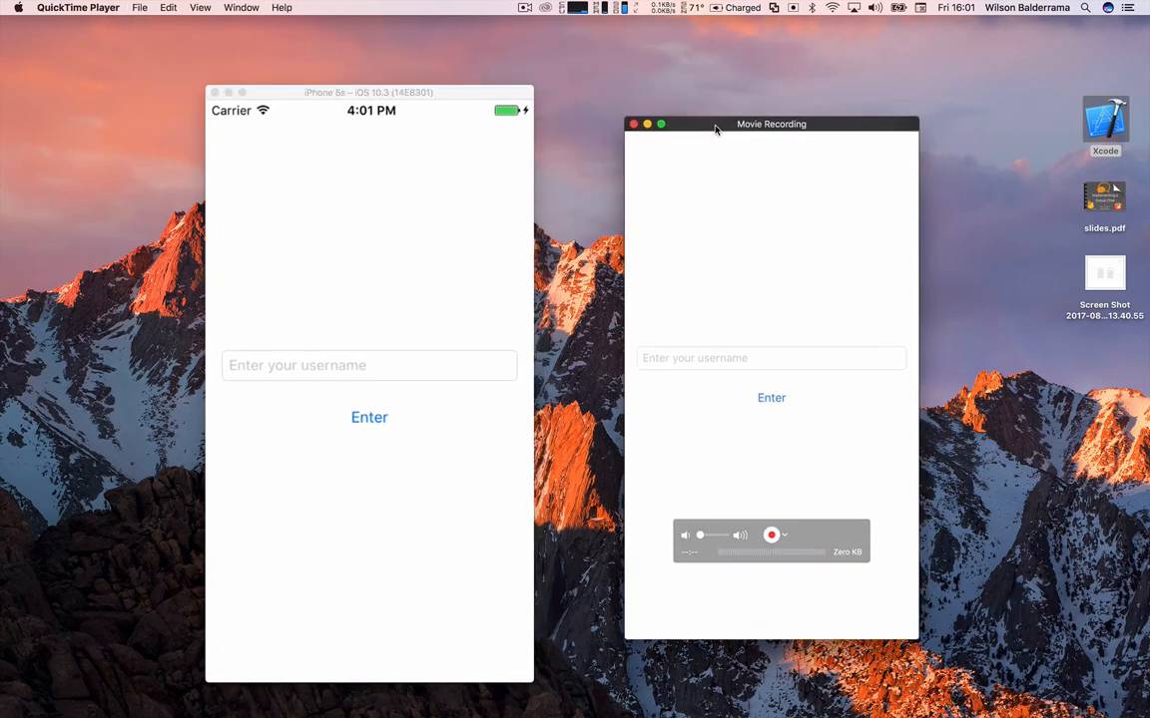
mouse_move(719, 333)
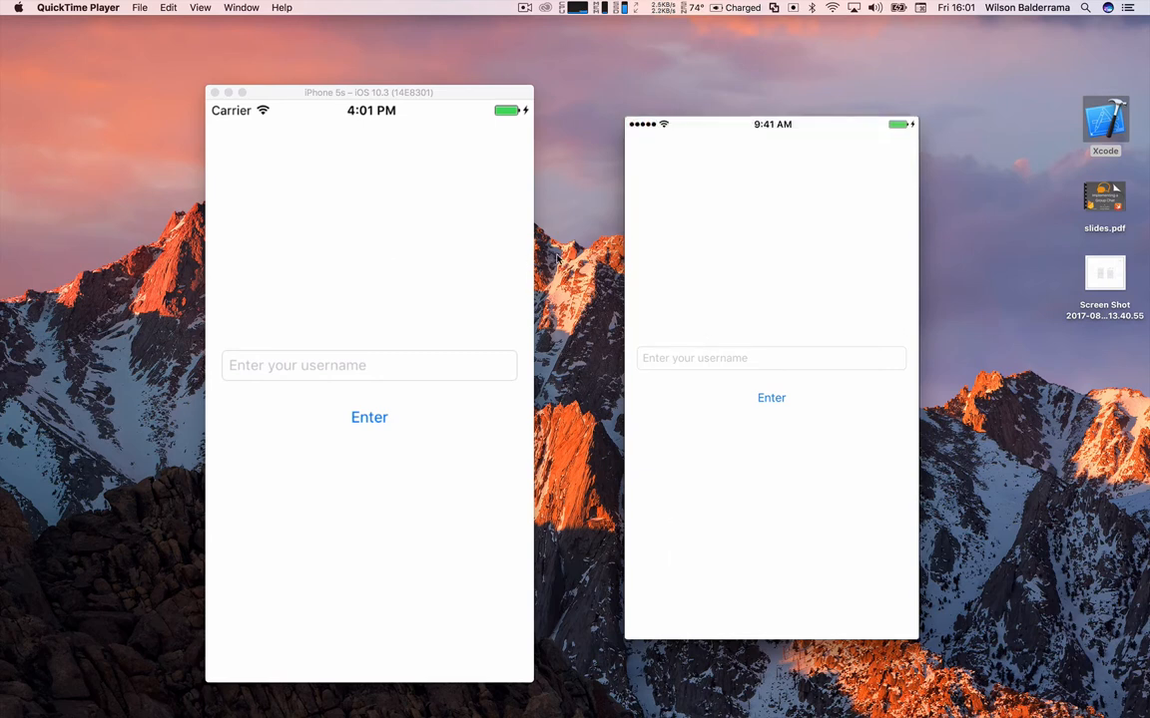
mouse_move(503, 276)
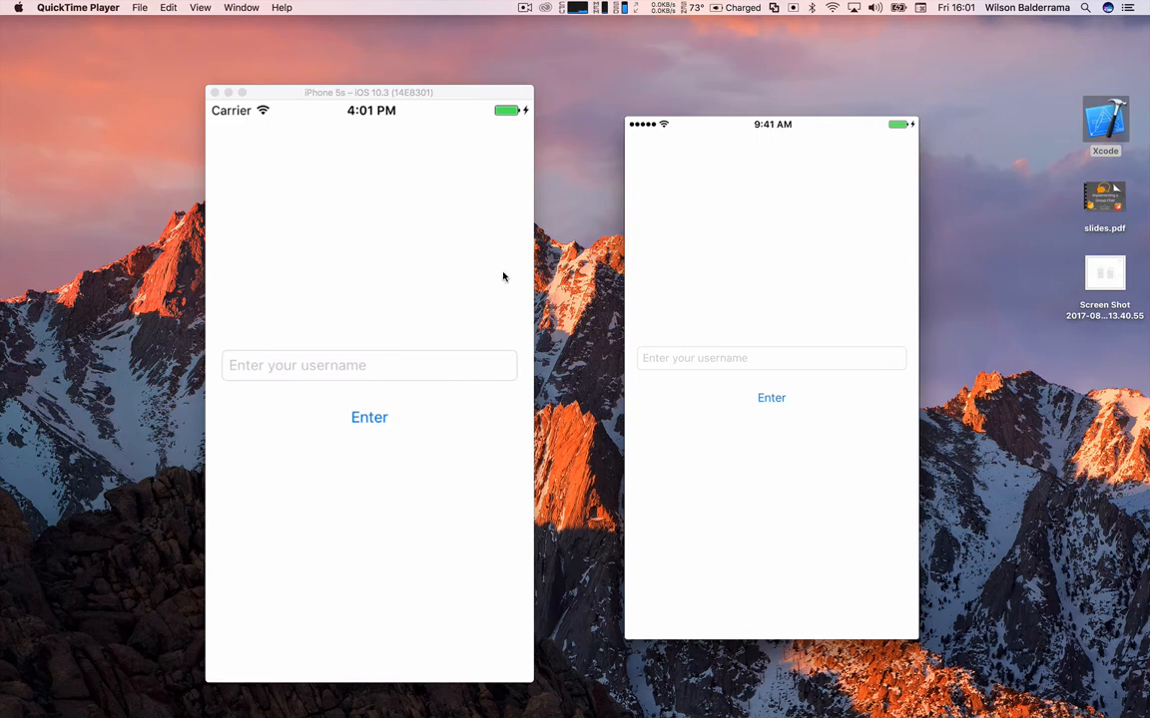
mouse_move(479, 140)
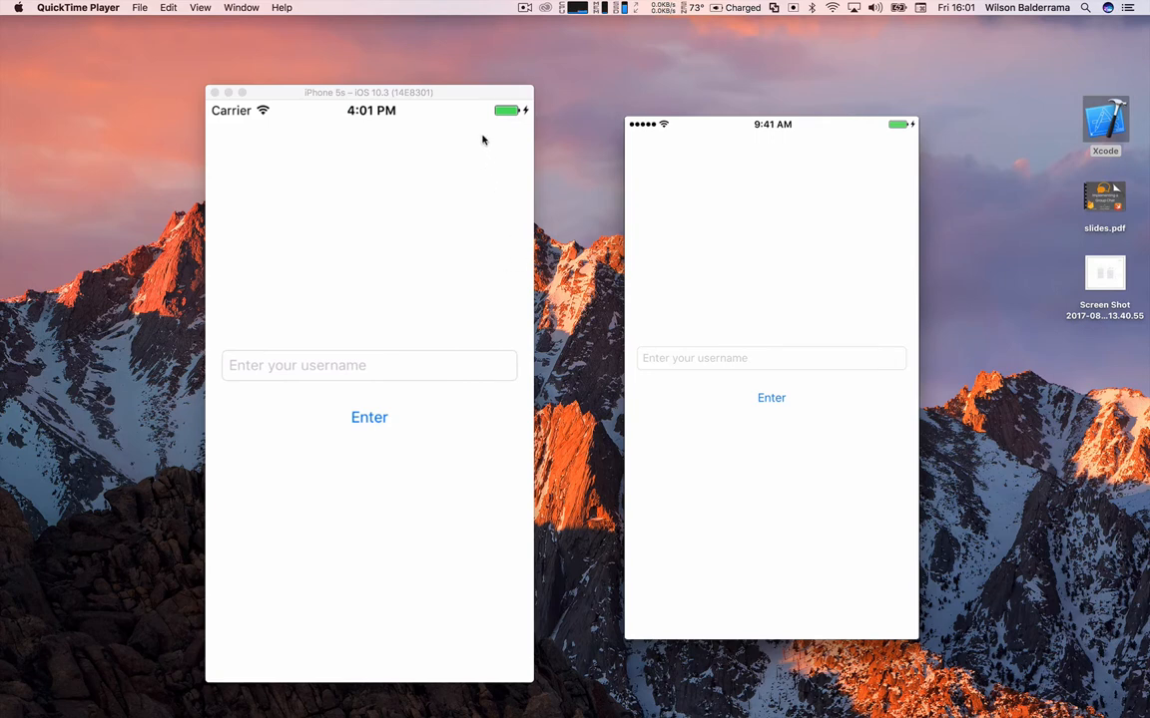
left_click(369, 365)
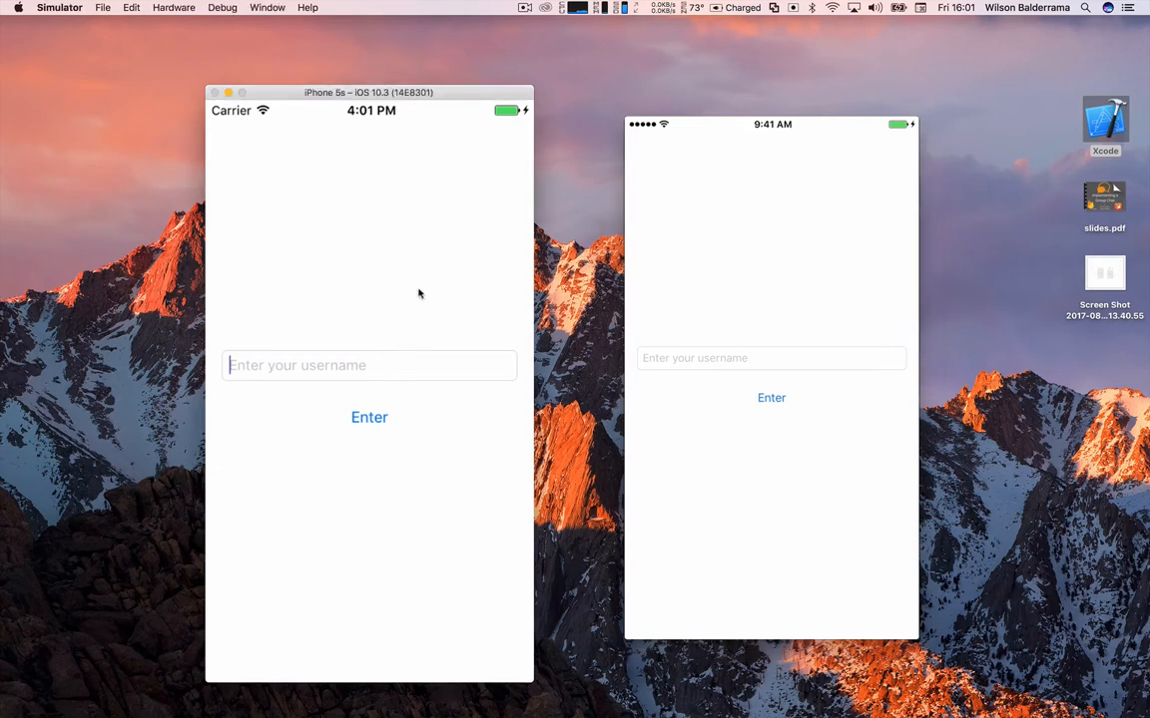
mouse_move(423, 287)
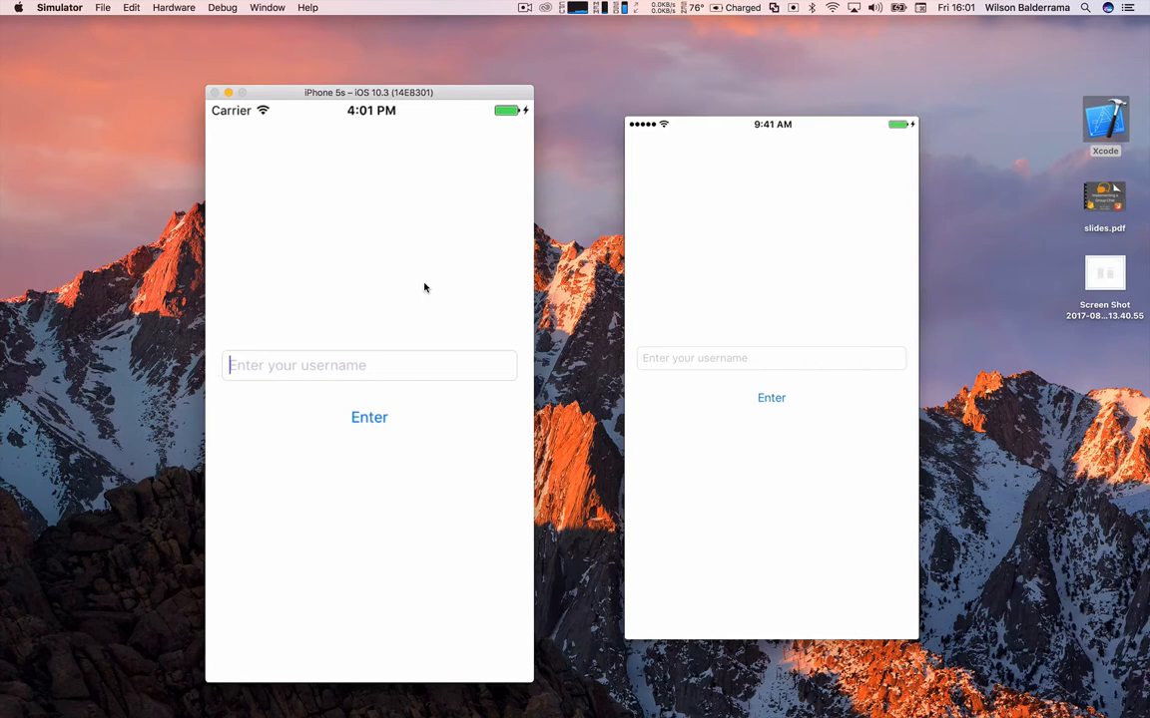
type("wilson")
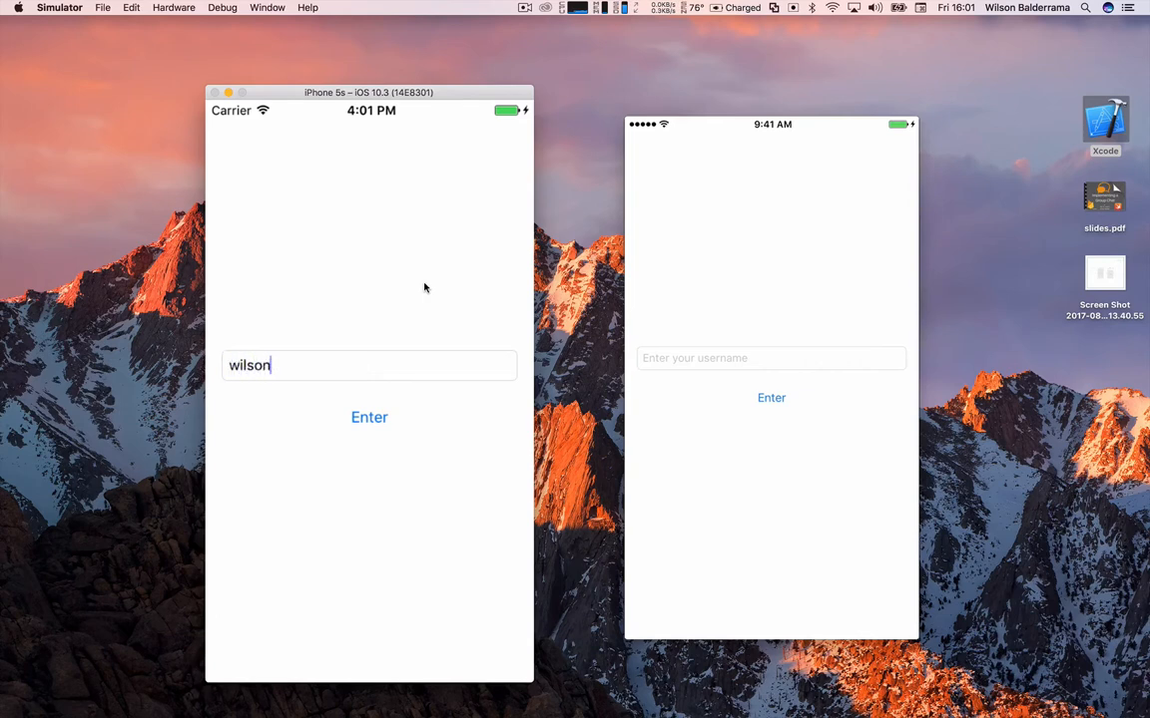
mouse_move(375, 395)
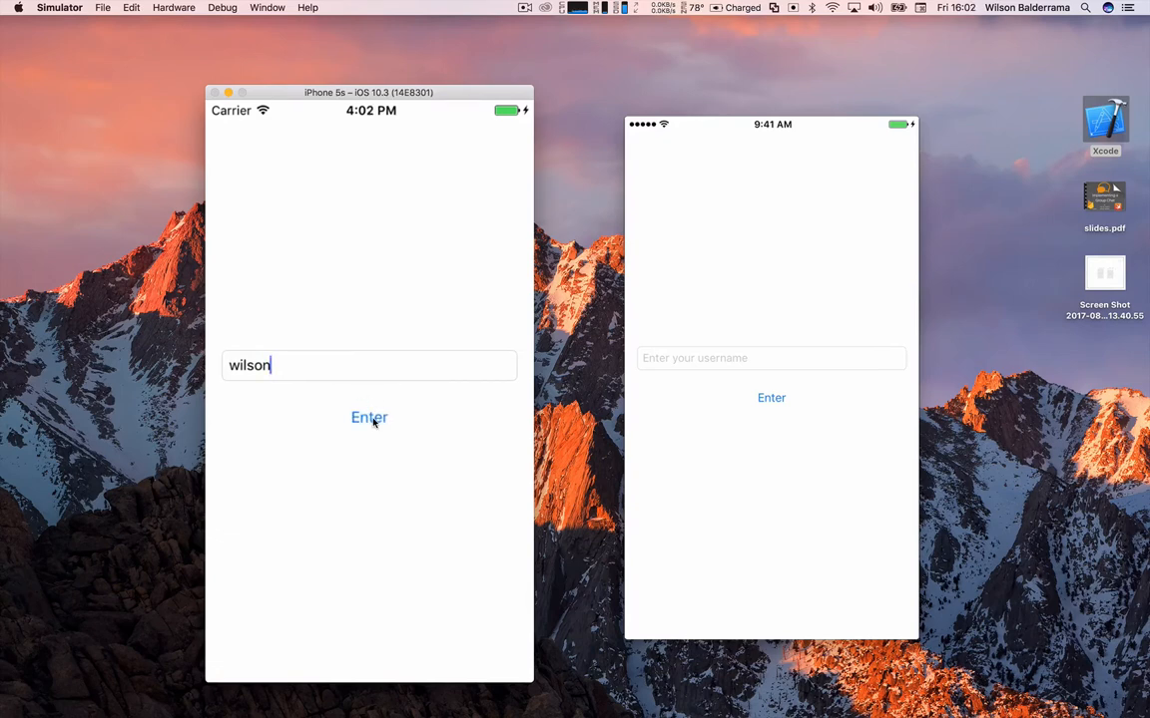
left_click(368, 417)
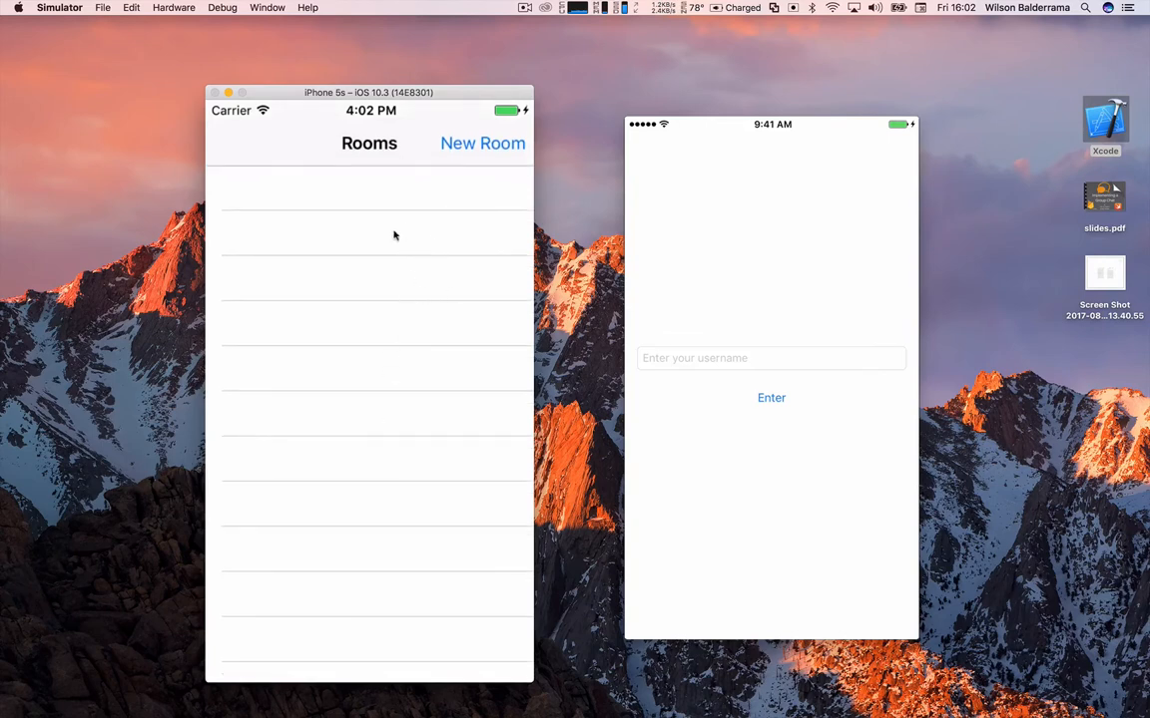
mouse_move(385, 363)
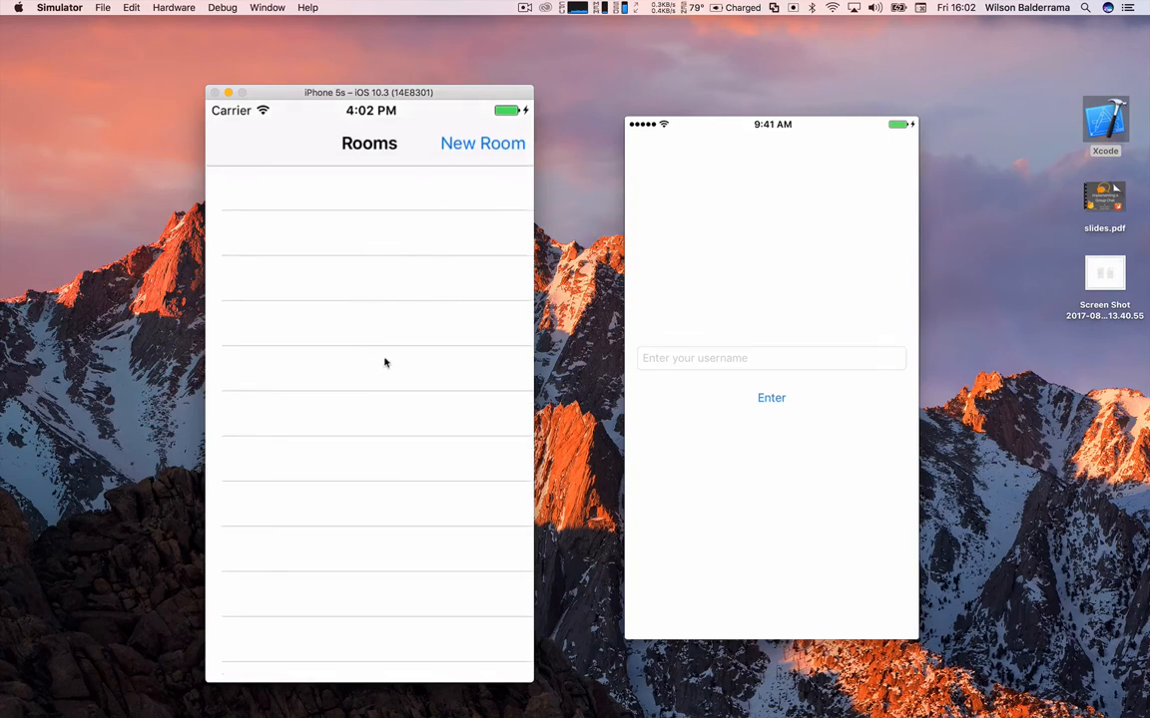
mouse_move(375, 295)
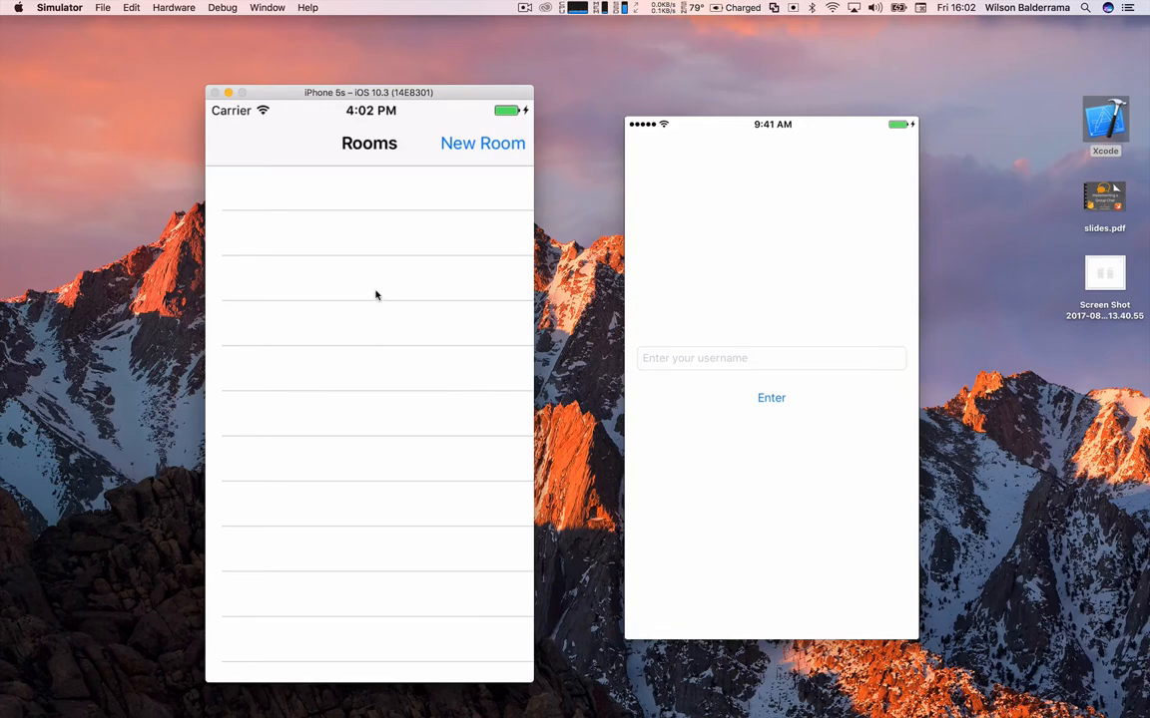
mouse_move(383, 272)
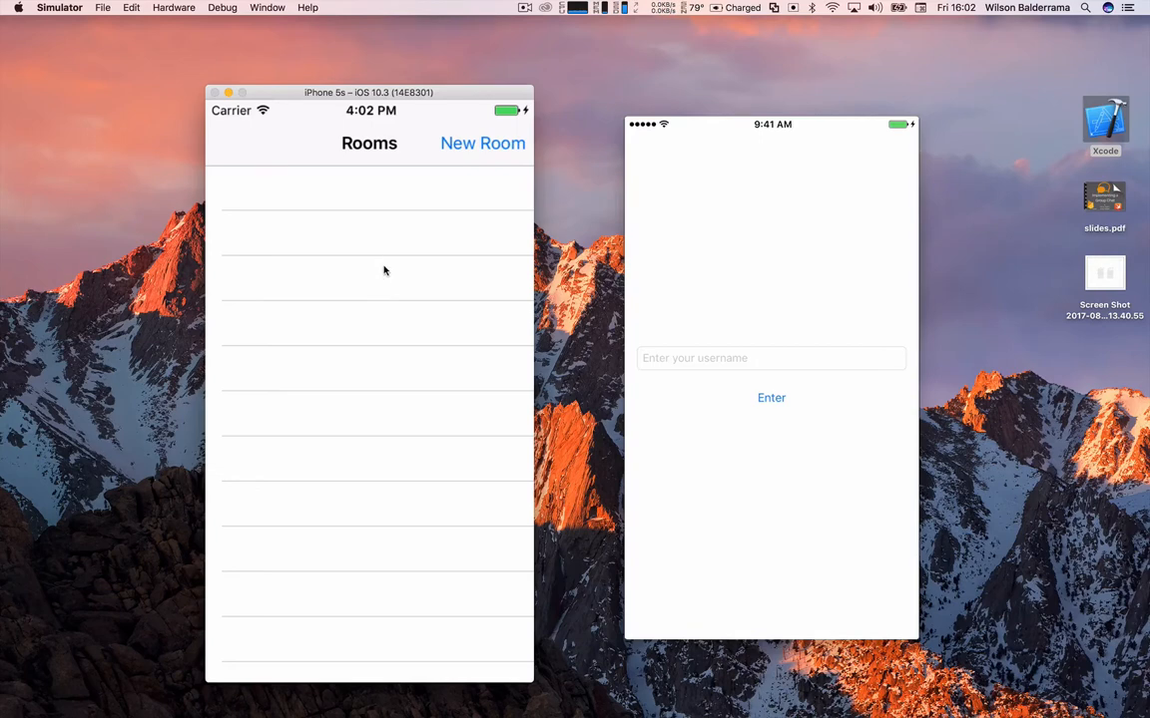
mouse_move(380, 287)
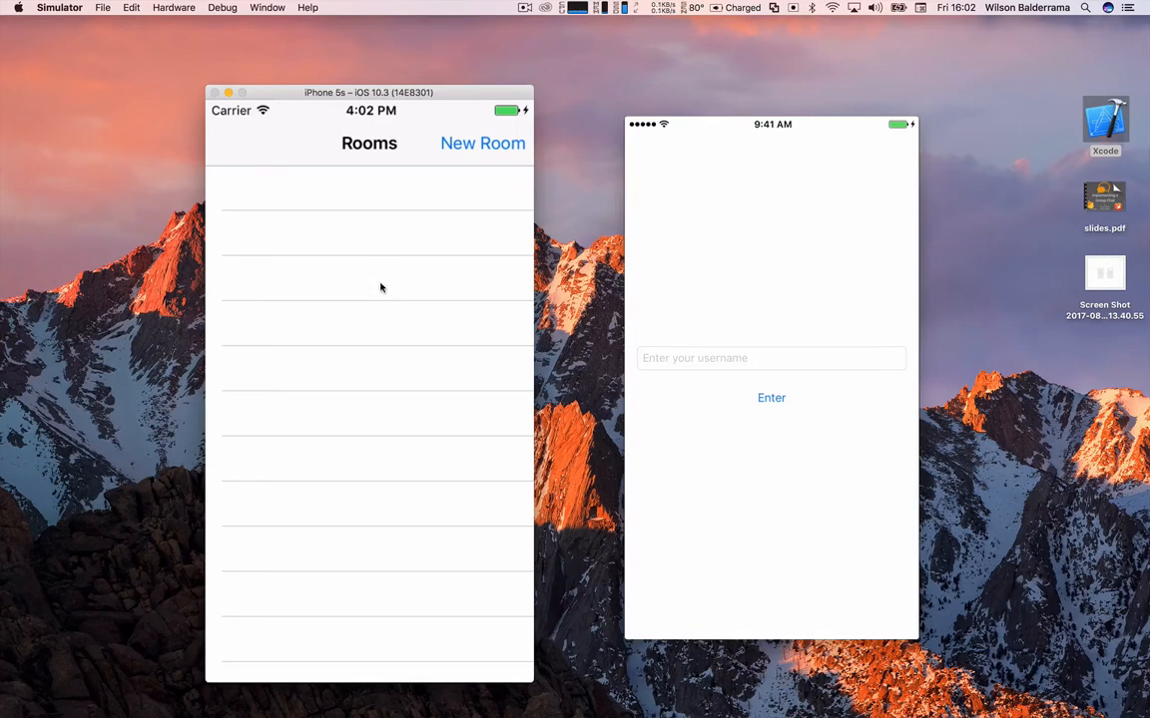
mouse_move(445, 192)
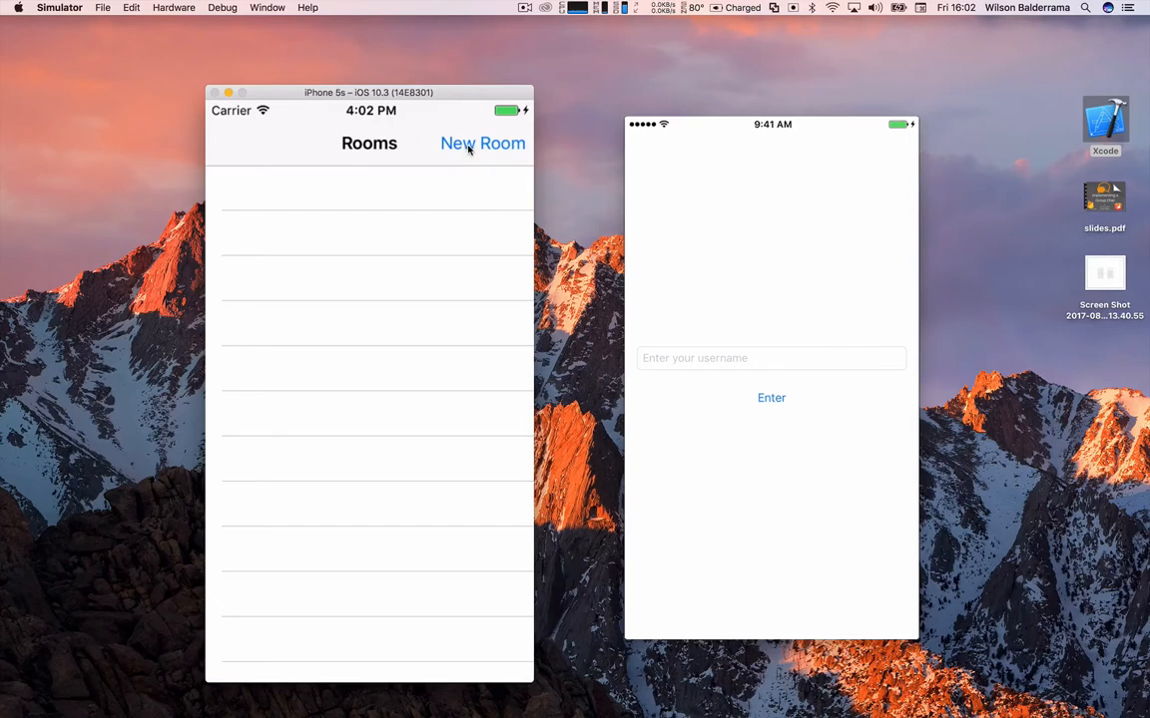
Create a new chat room named '#general' from the Rooms screen
left_click(483, 144)
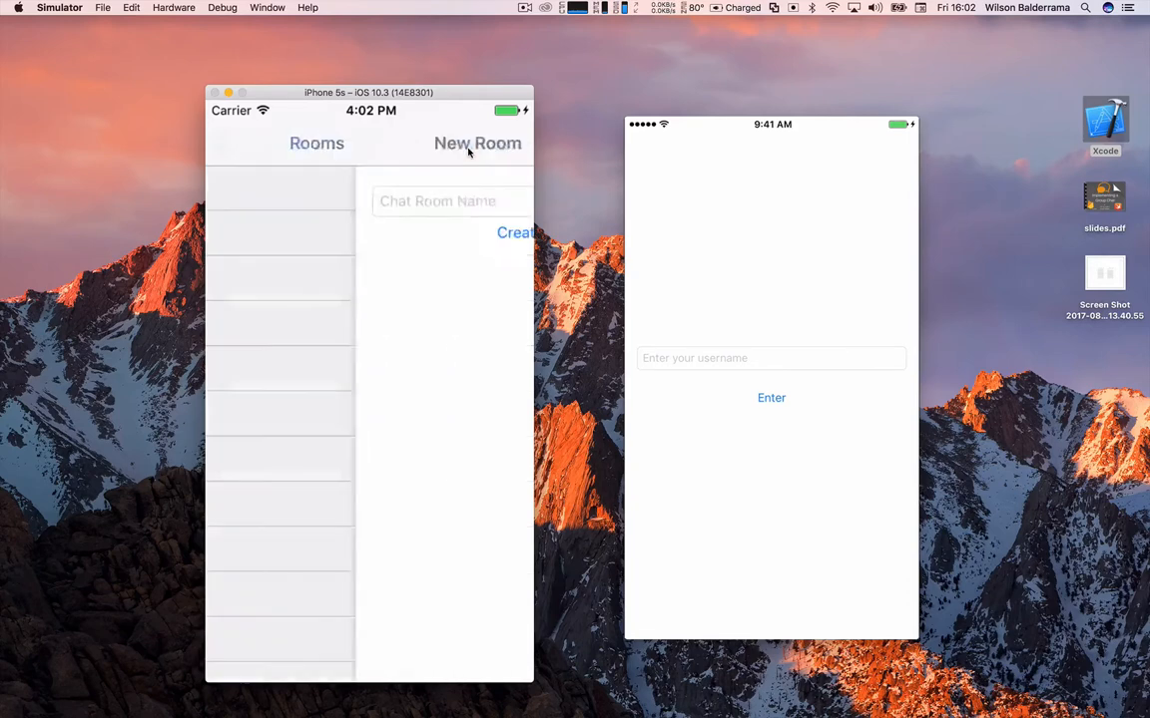
left_click(477, 144)
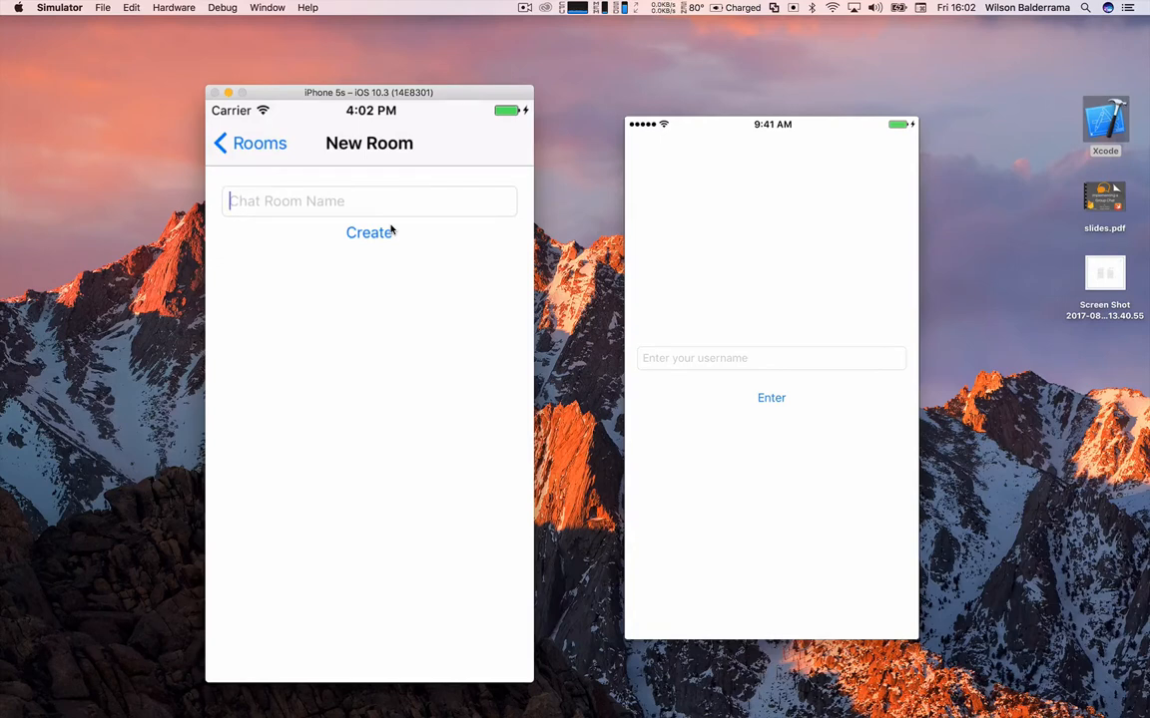
type("#")
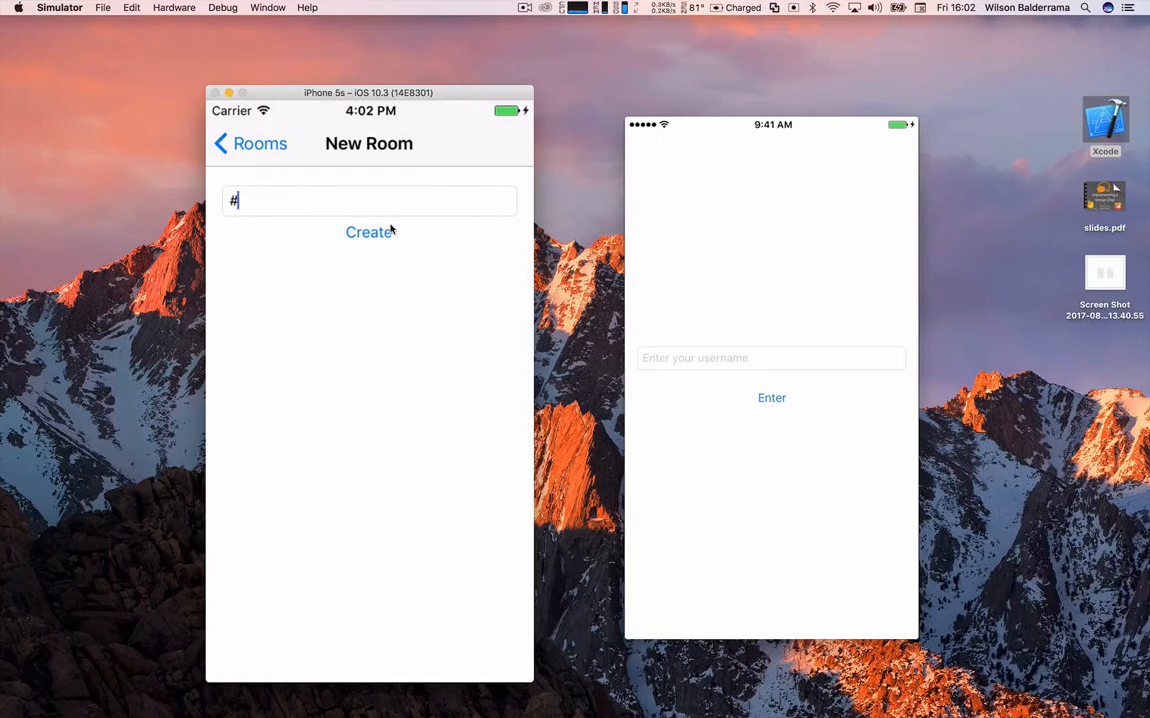
type("general")
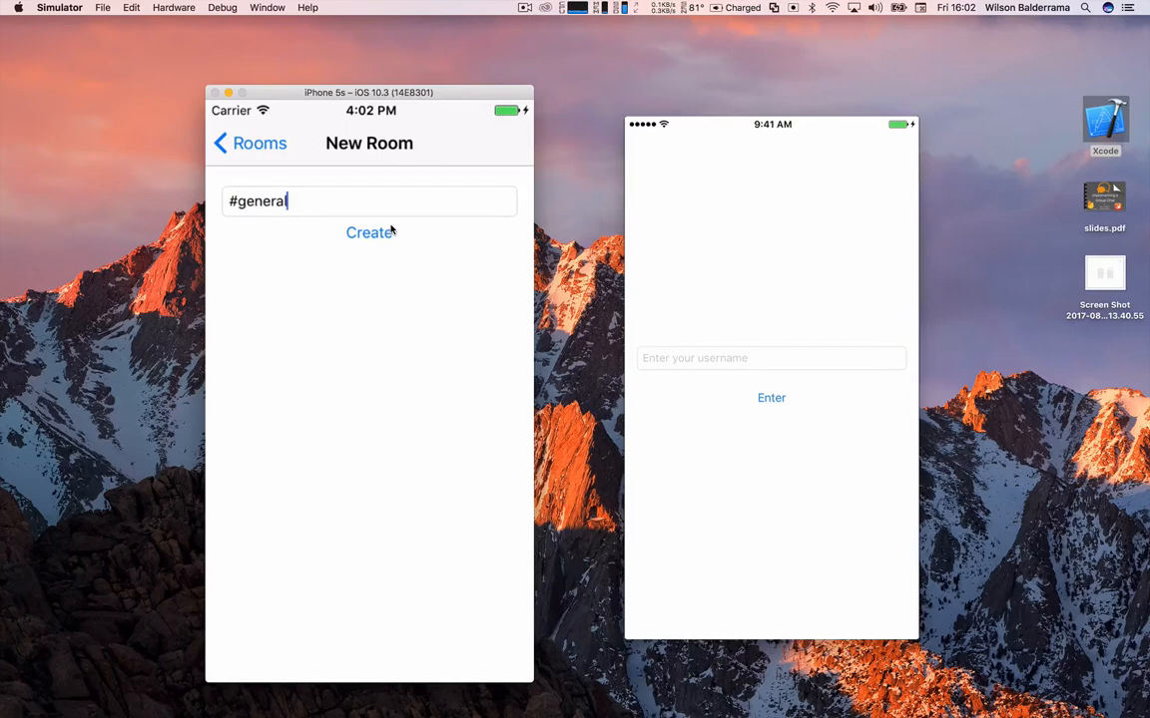
left_click(371, 232)
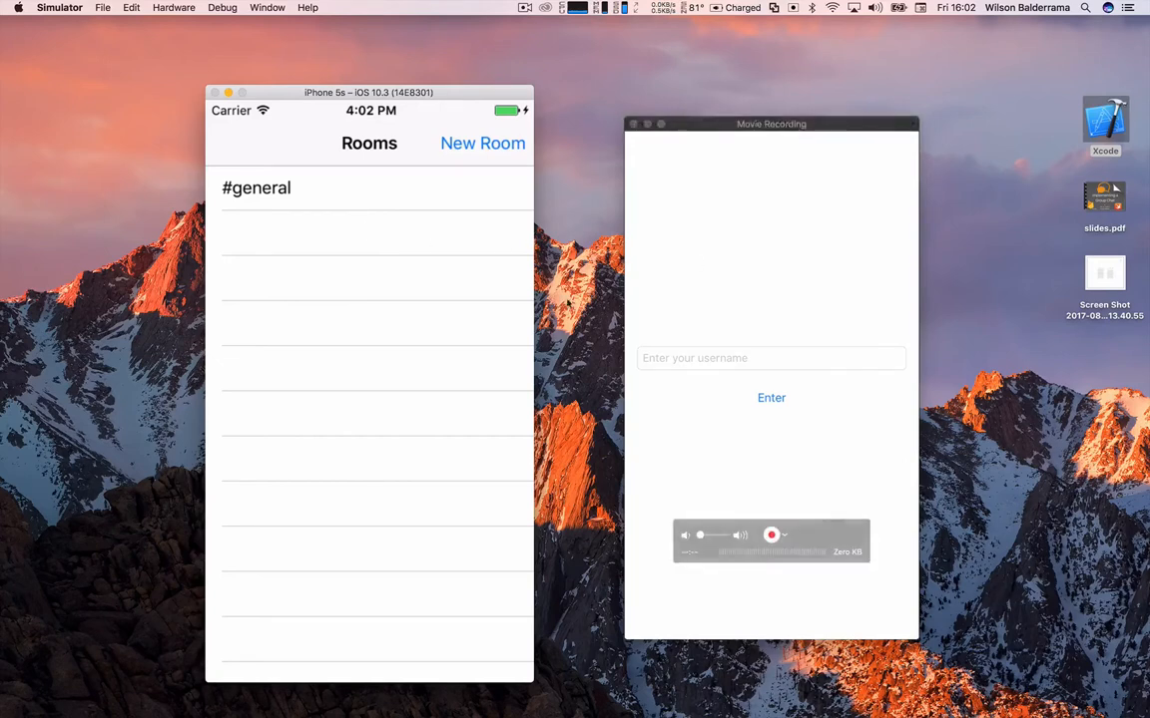
Sign the mirrored phone in, enter #general and focus its New Message field
left_click(771, 535)
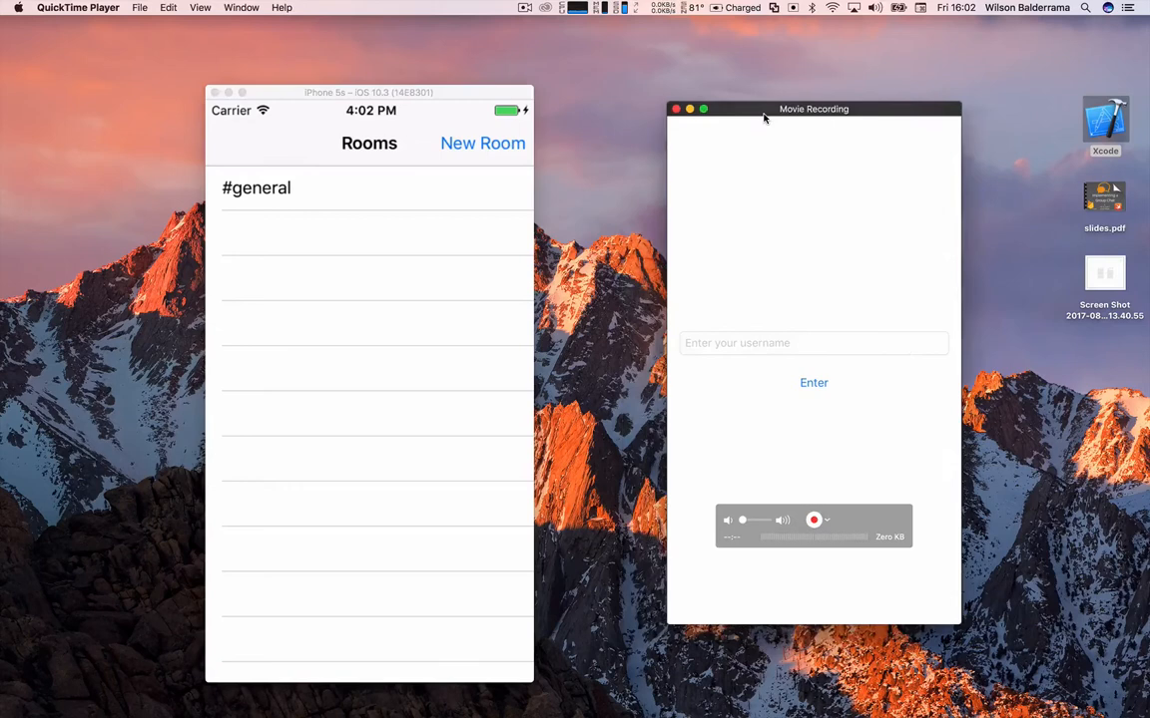
mouse_move(737, 182)
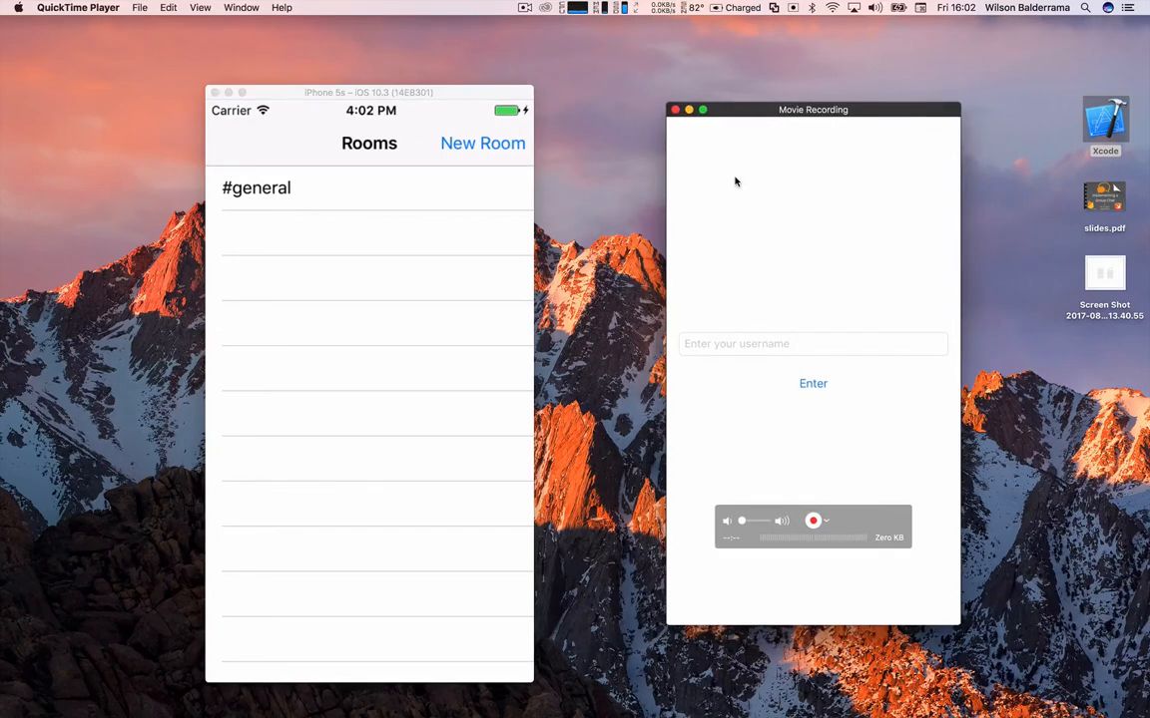
left_click(812, 343)
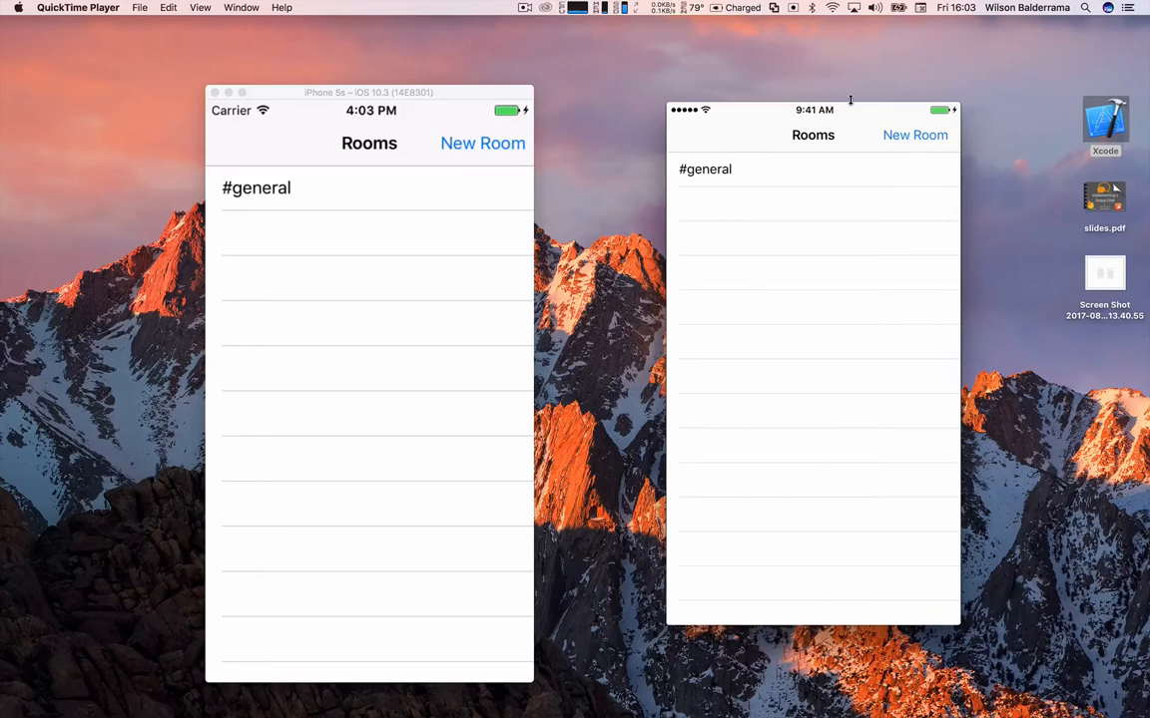
left_click(706, 168)
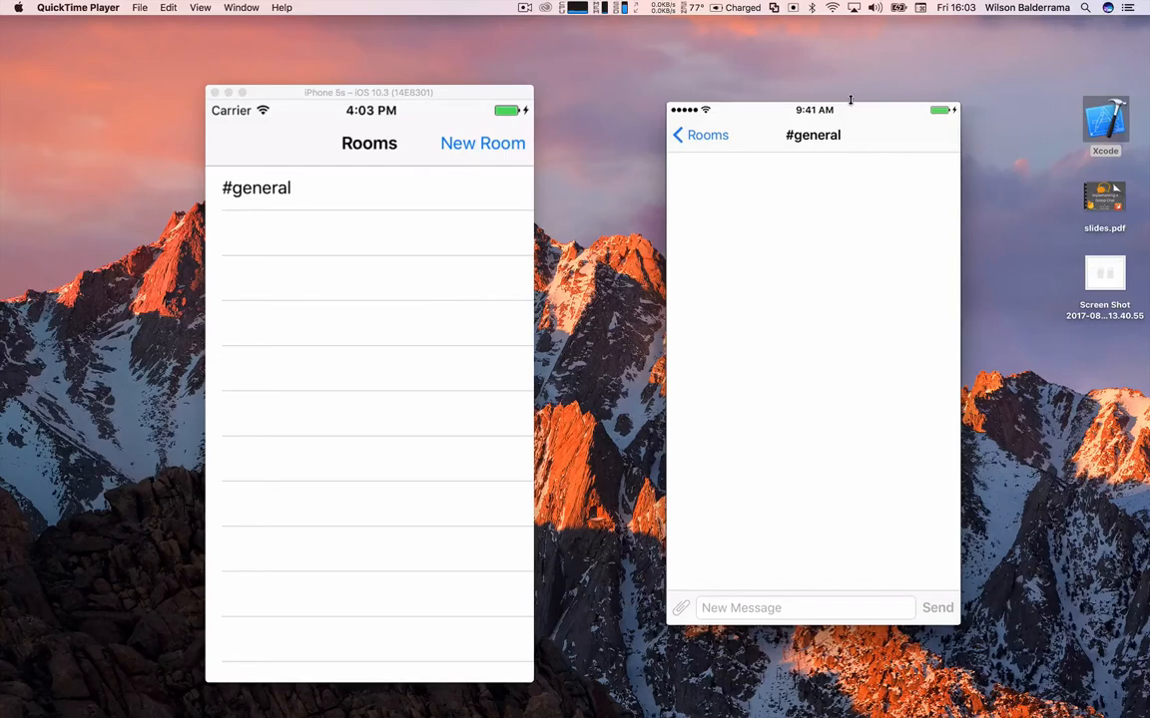
left_click(788, 607)
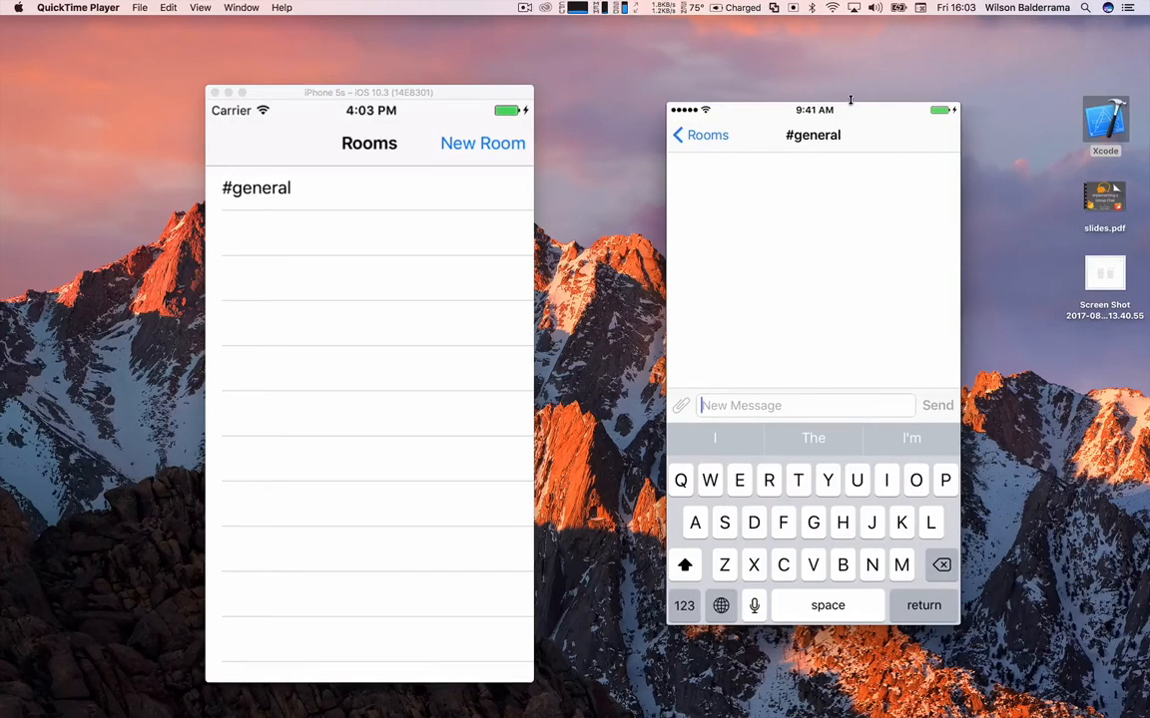
Send 'Hi' from the phone, then reply 'Hello' from the simulator in #general
type("Hi")
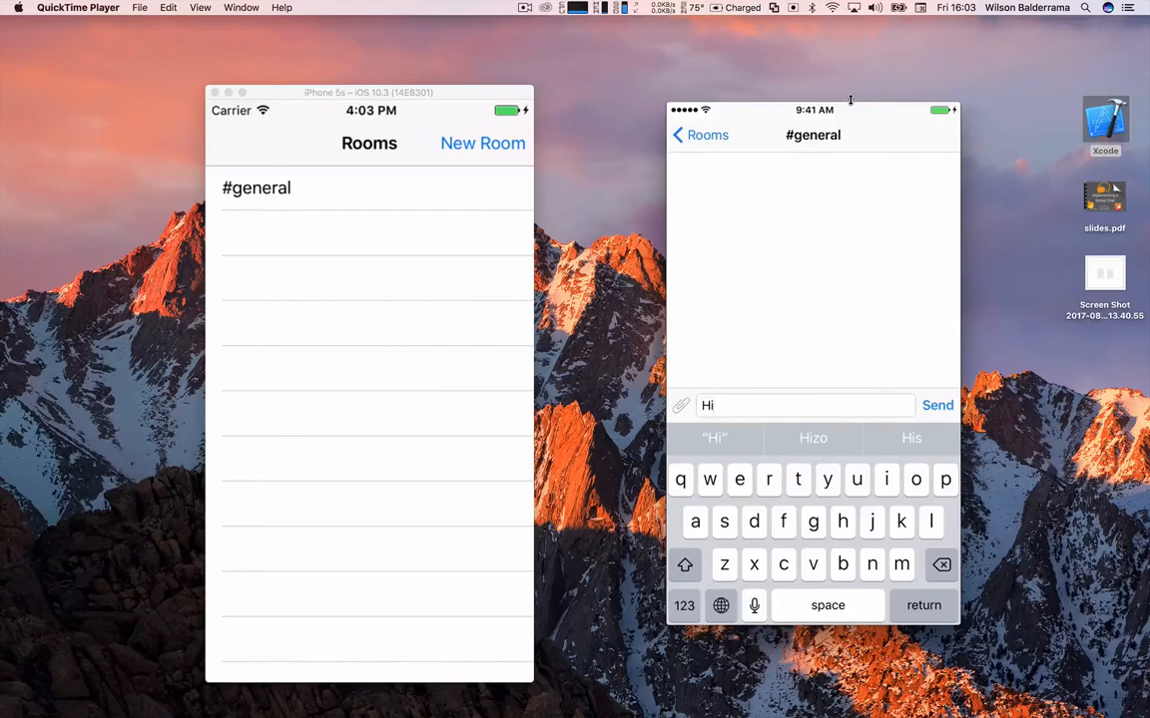
left_click(936, 406)
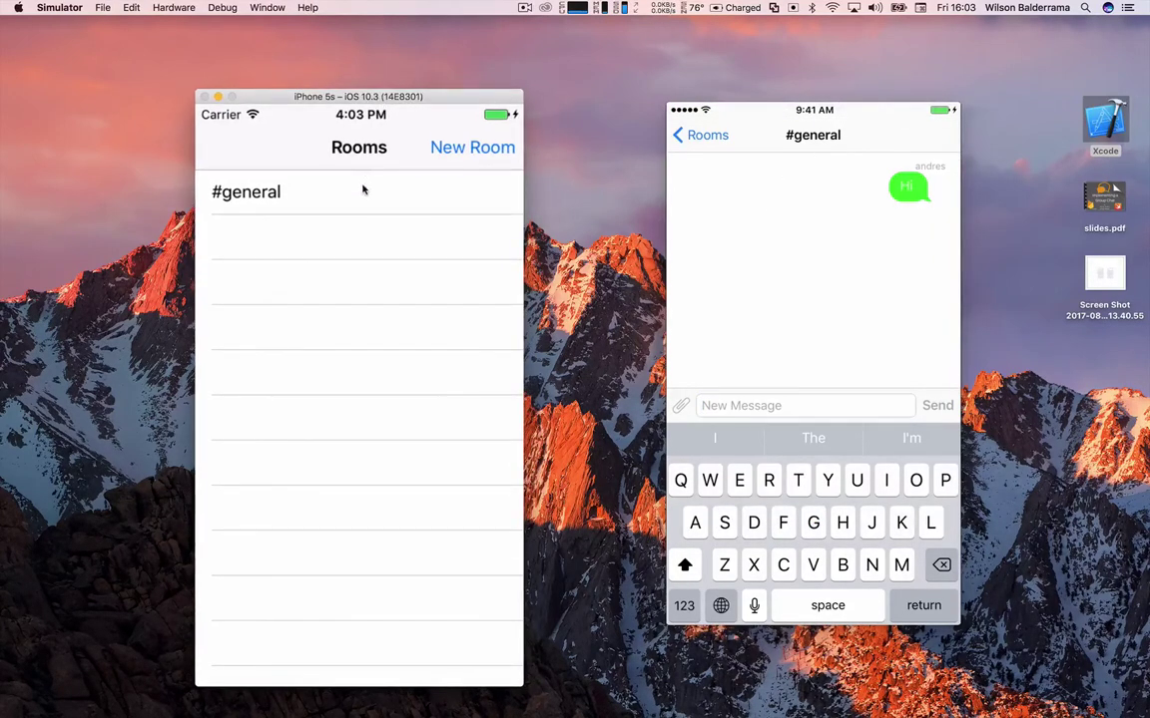
left_click(246, 191)
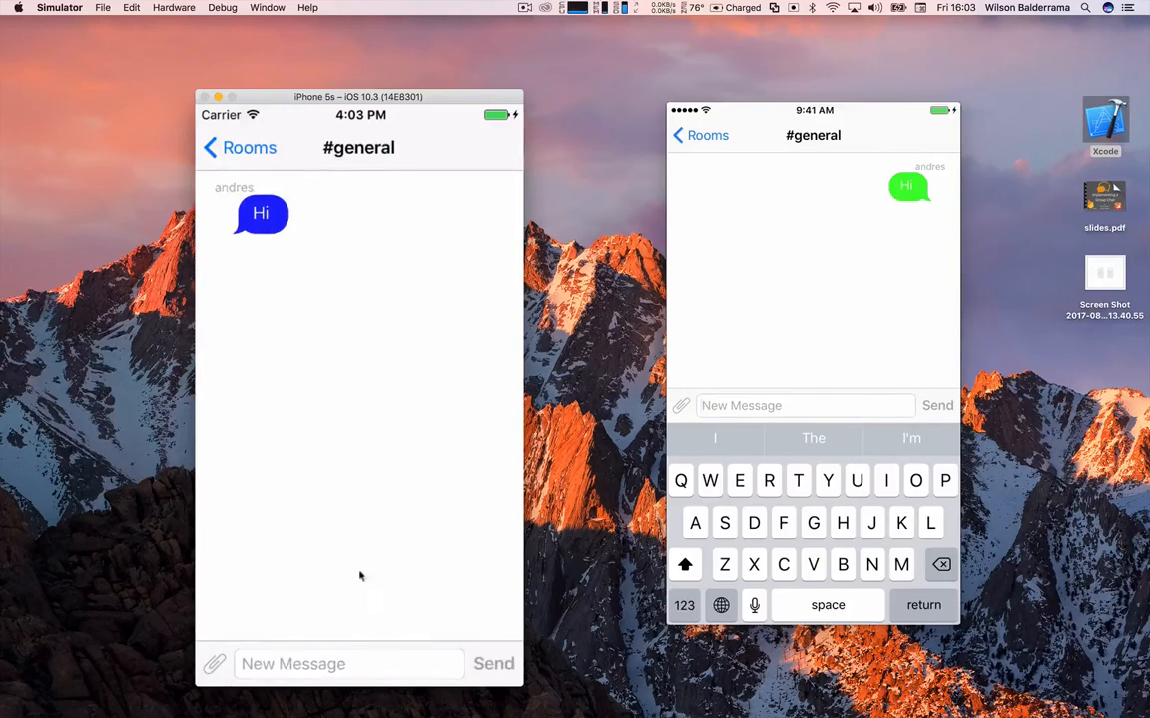
mouse_move(368, 659)
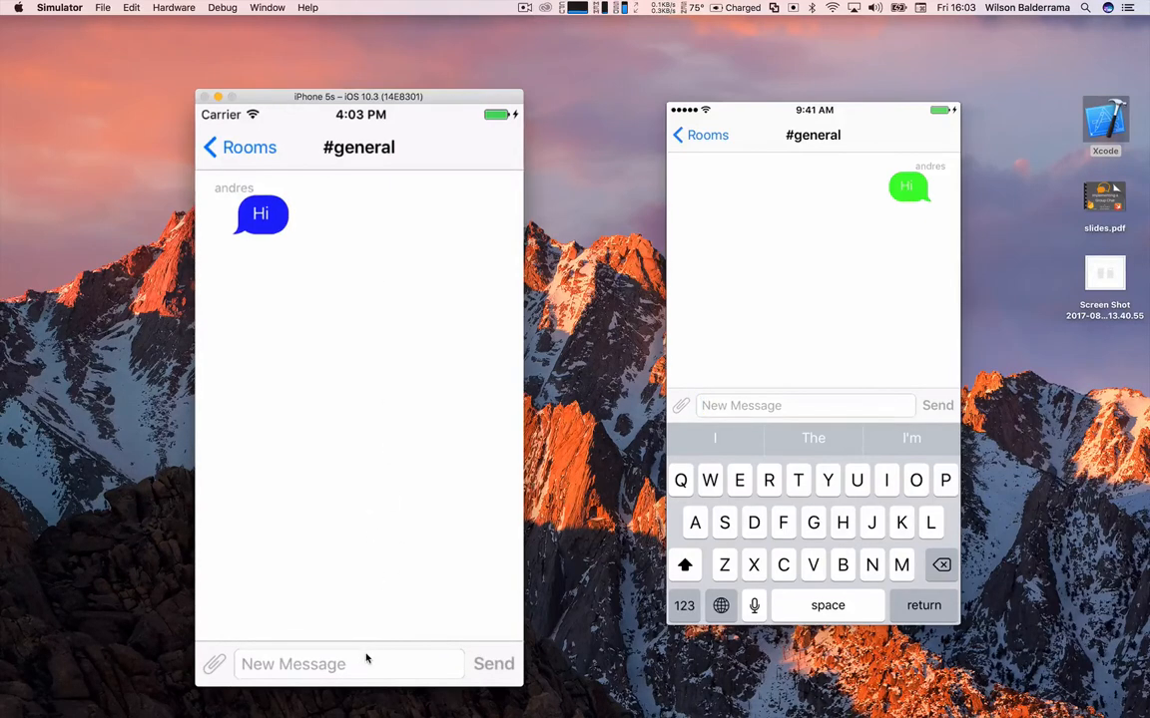
mouse_move(356, 671)
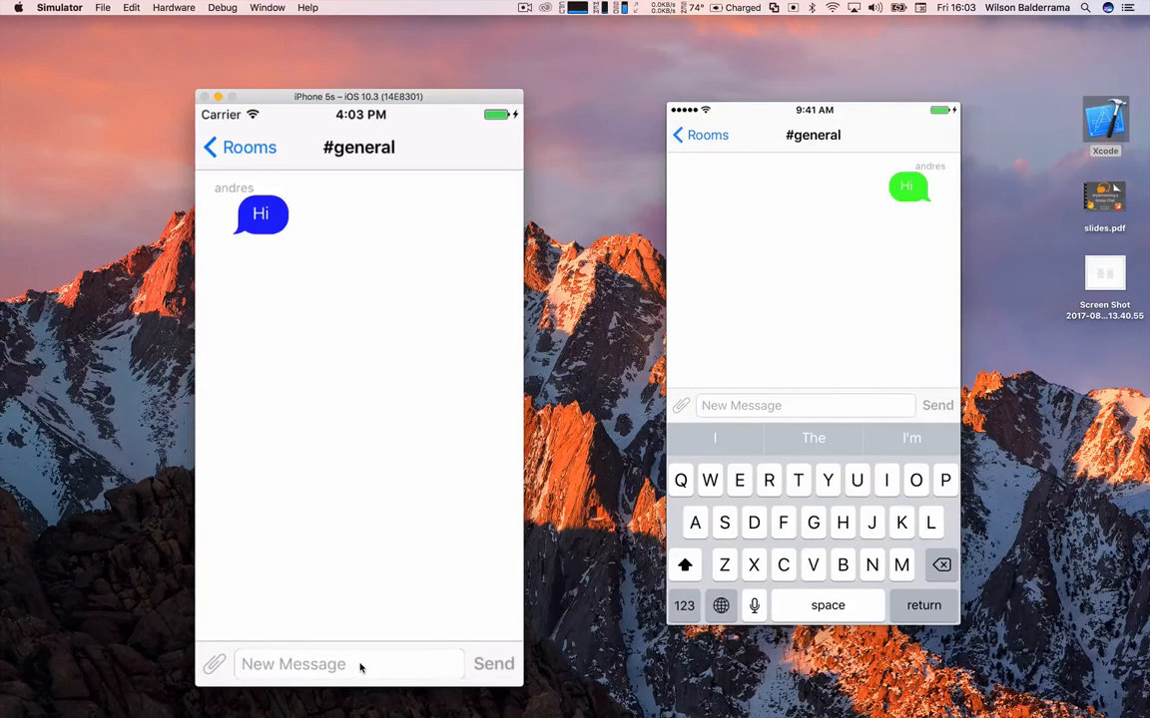
type("Hello")
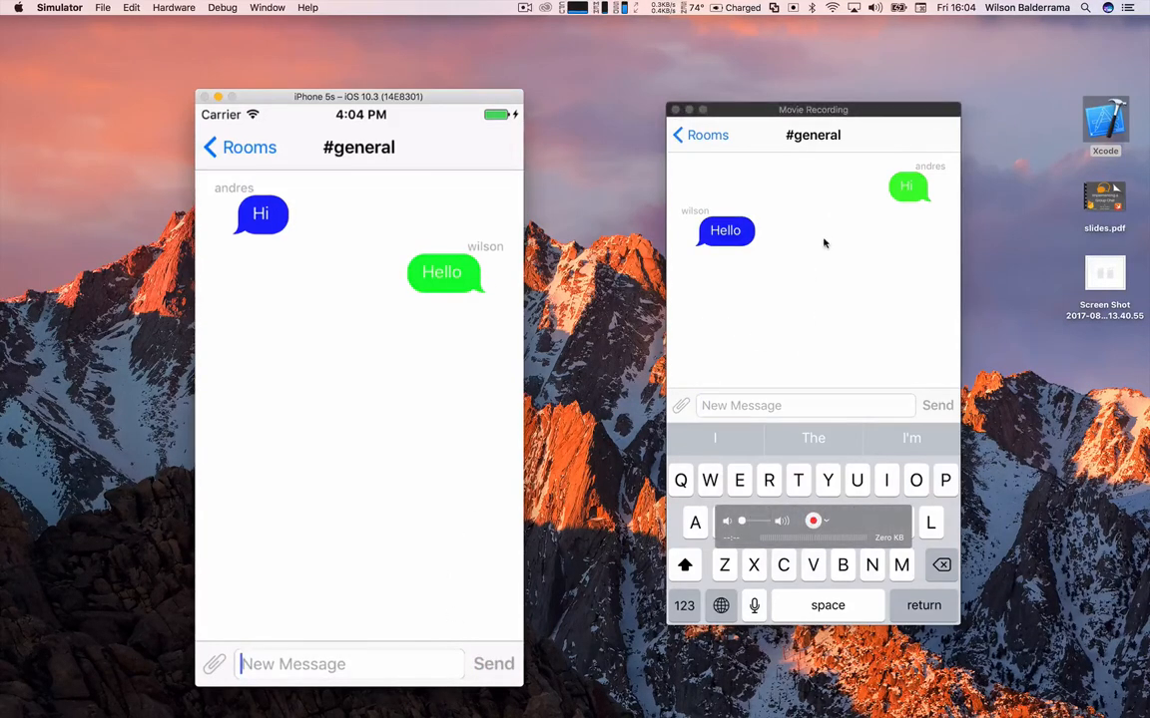
mouse_move(738, 257)
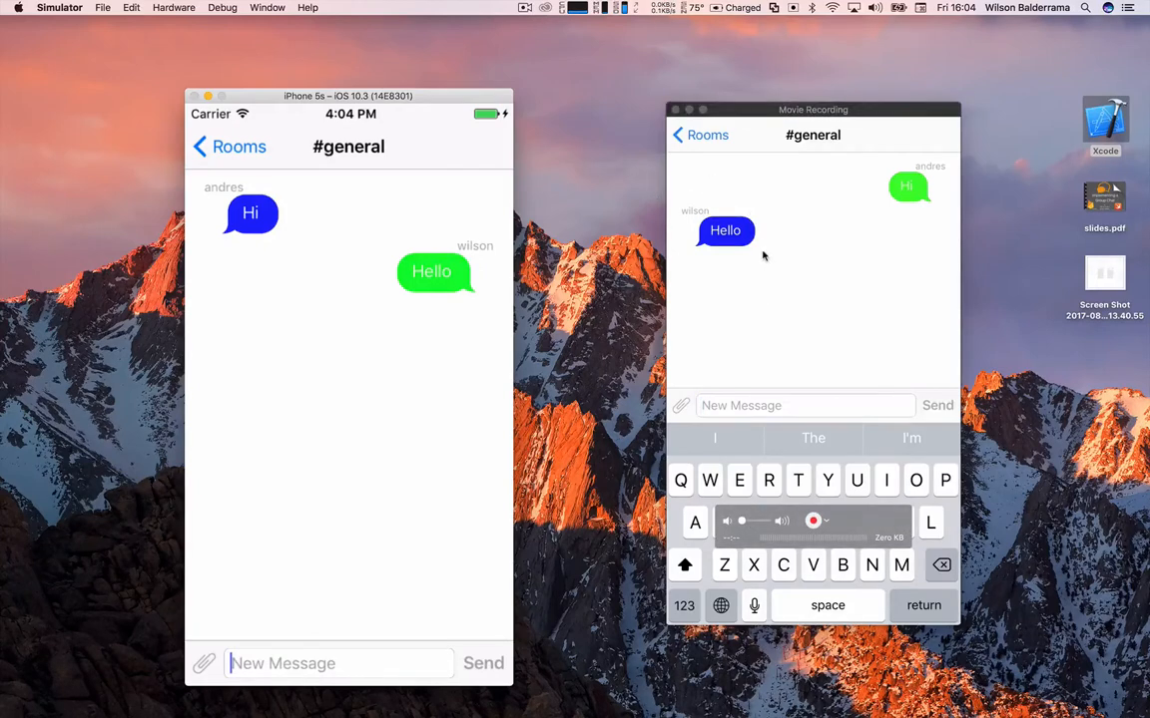
mouse_move(746, 211)
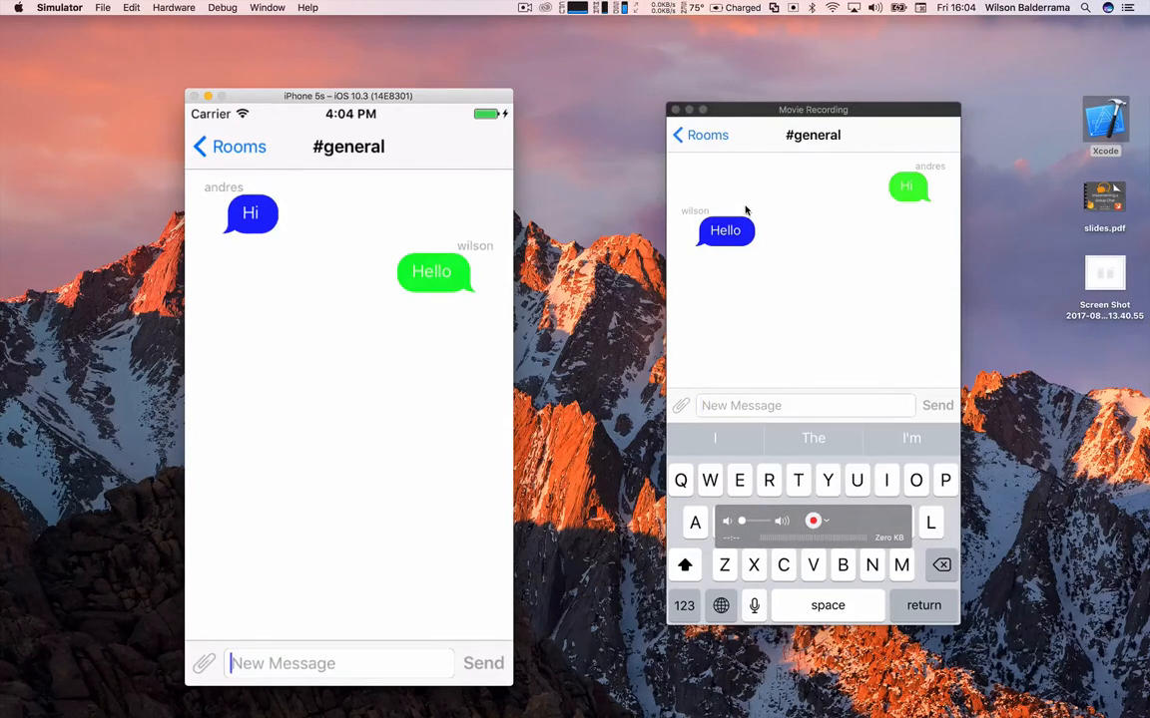
mouse_move(730, 203)
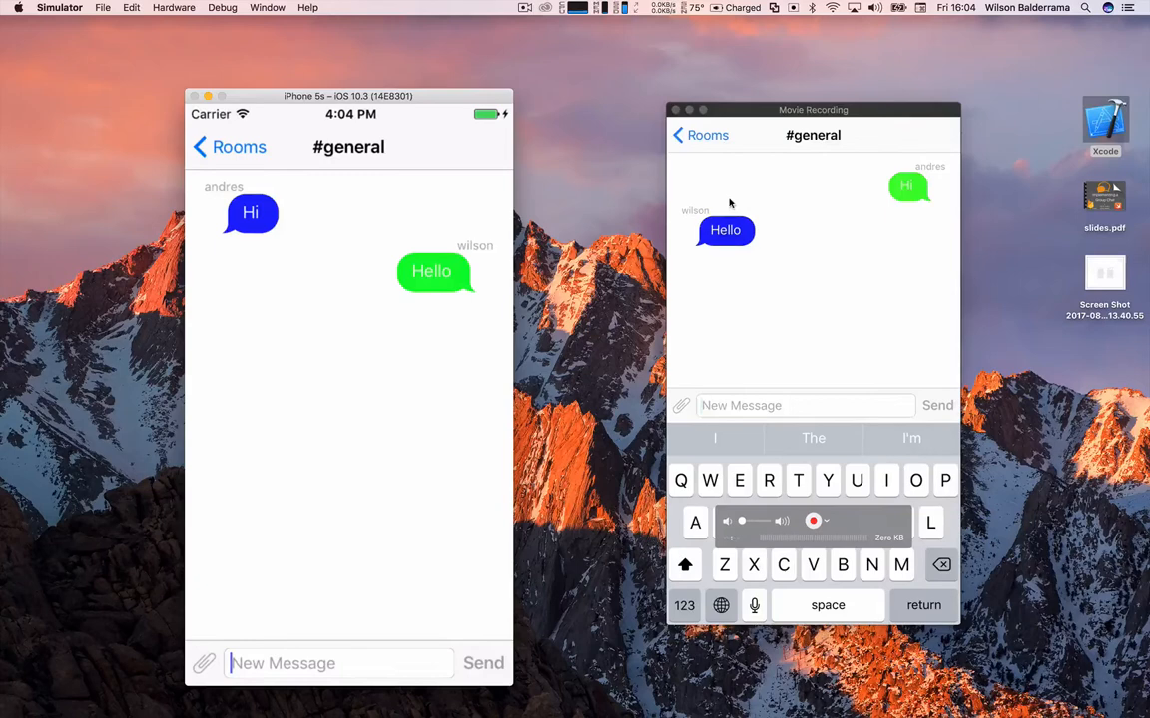
mouse_move(722, 221)
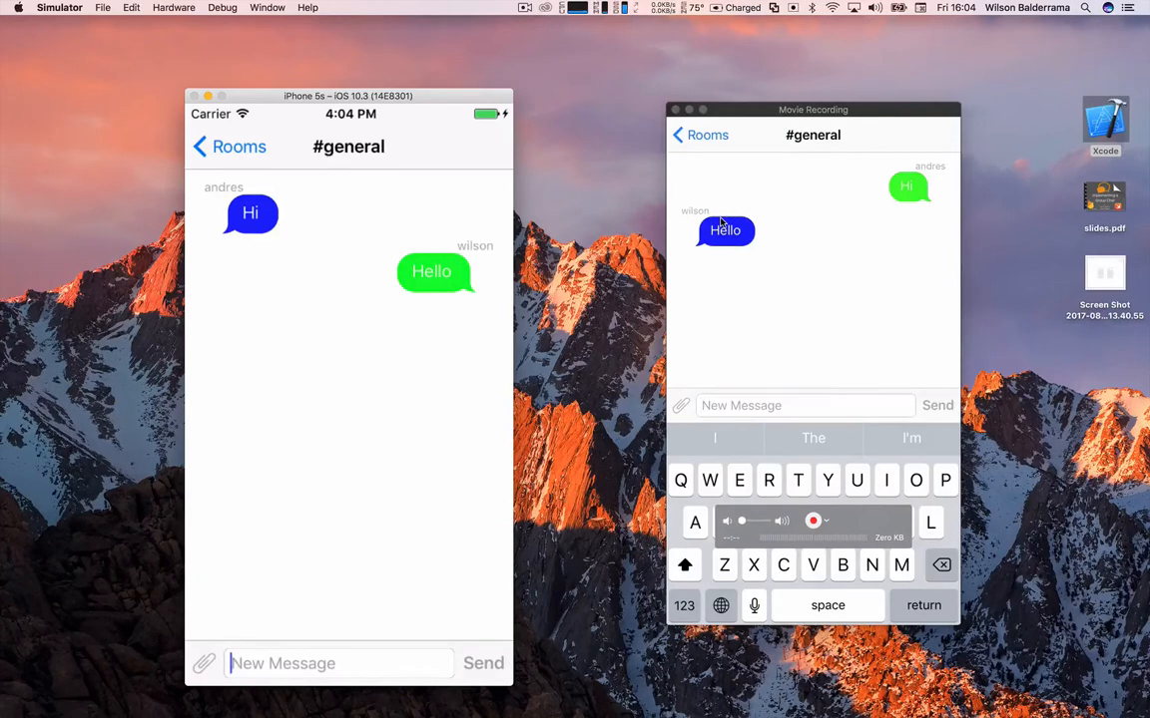